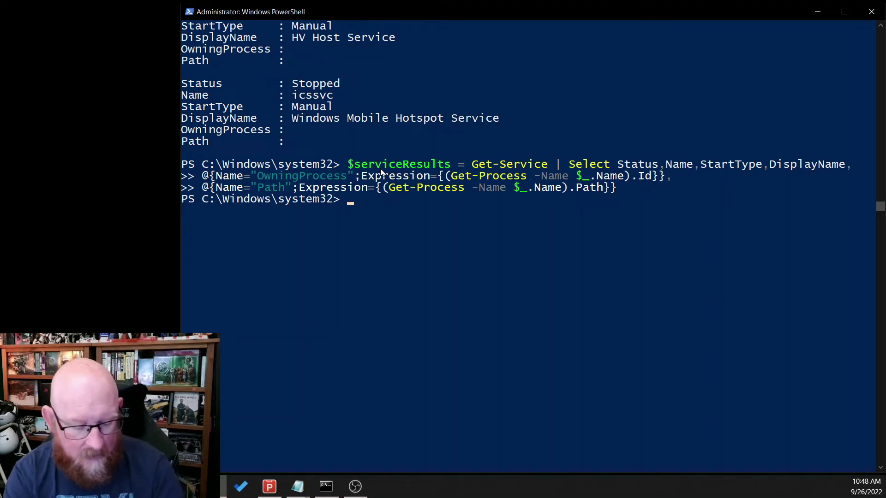
Show the contents of $serviceResults and scroll through each service's status, start type and empty path fields
{"action": "type", "text": "$serve"}
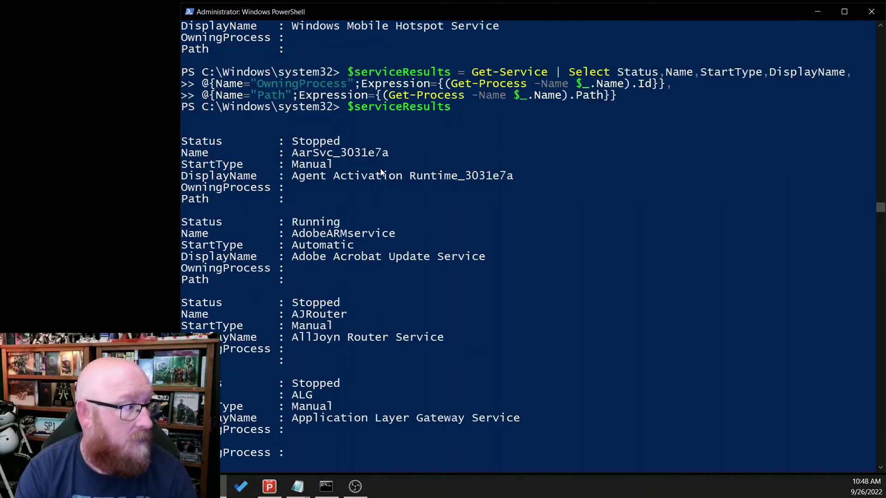
{"action": "scroll", "scroll_direction": "down", "scroll_amount": 3}
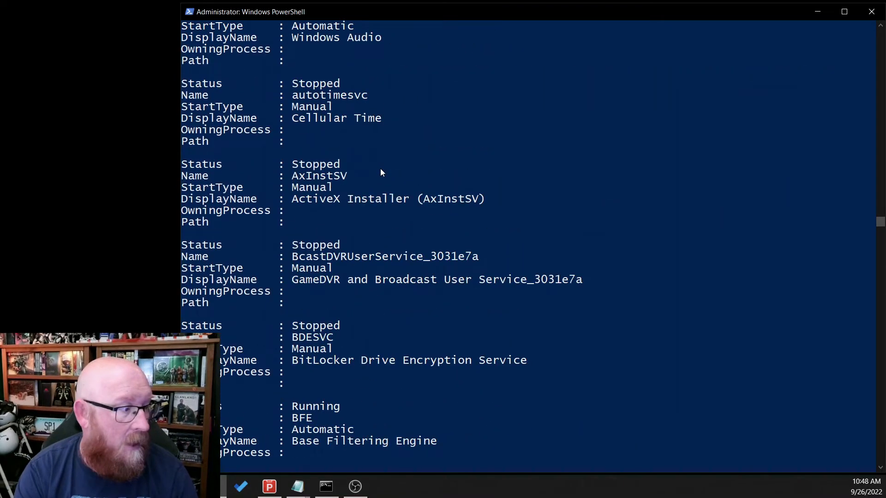
{"action": "scroll", "scroll_direction": "down", "scroll_amount": 3}
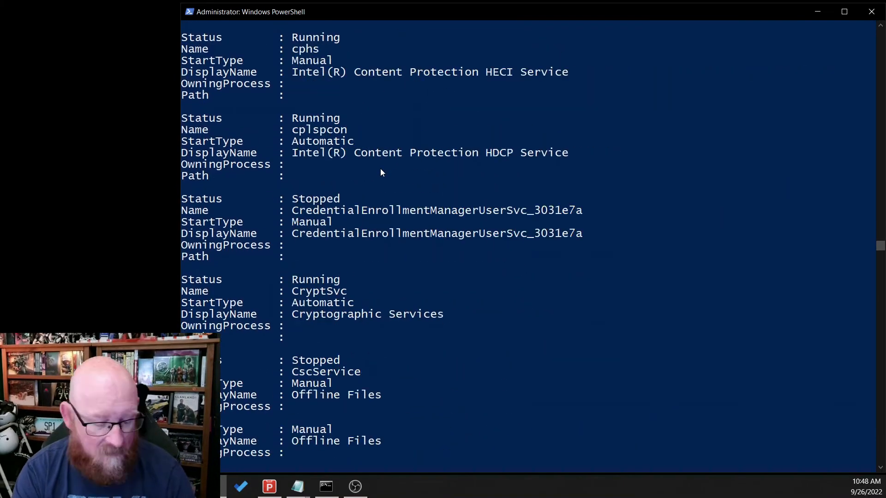
{"action": "scroll", "scroll_direction": "down", "scroll_amount": 3}
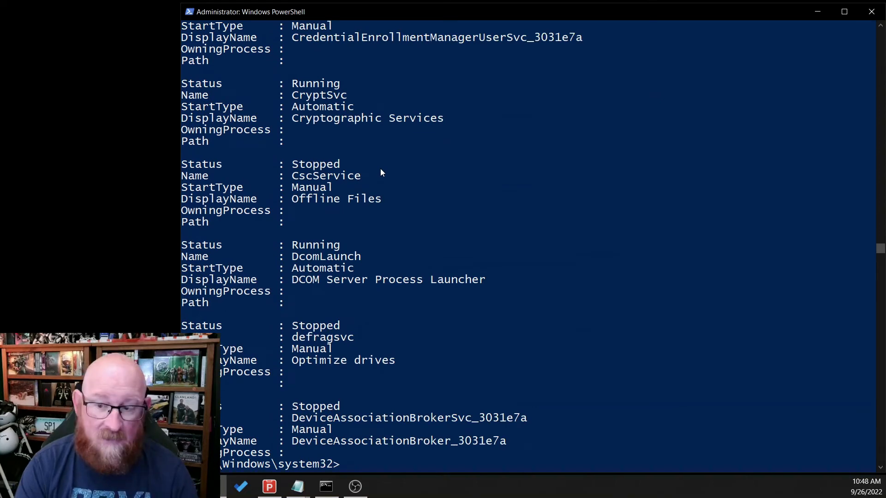
{"action": "scroll", "scroll_direction": "down", "scroll_amount": 3}
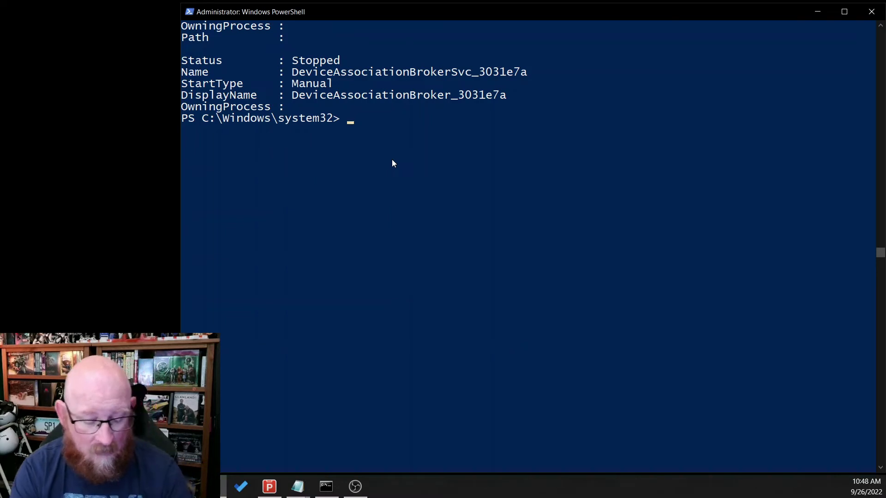
Filter $serviceResults with ? Path -Match ":" to list only services with full executable paths
{"action": "type", "text": "$serviceResults"}
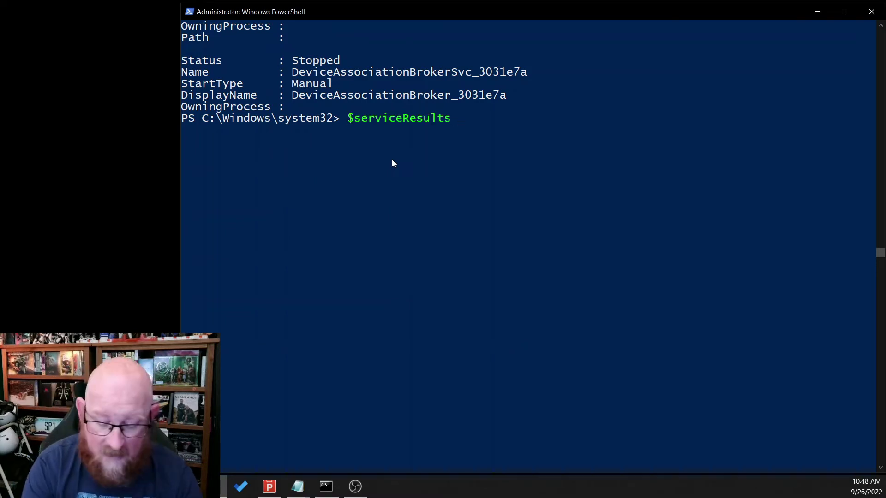
{"action": "type", "text": "| ?"}
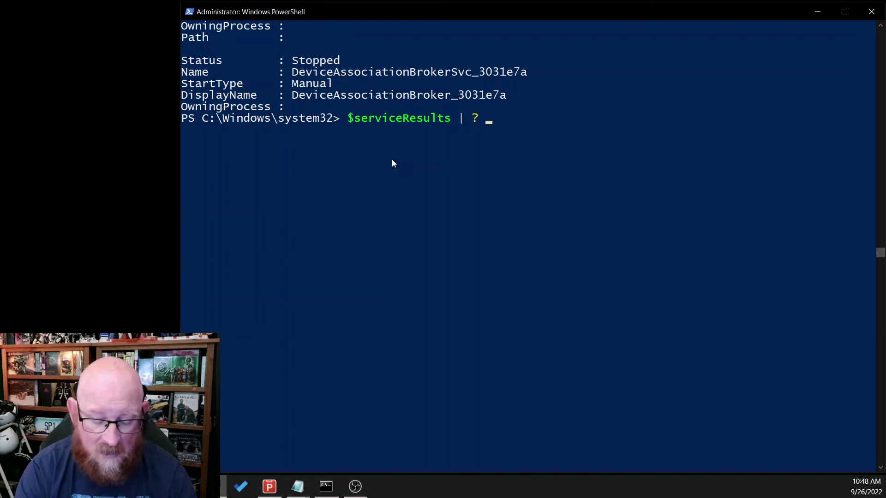
{"action": "type", "text": "Path"}
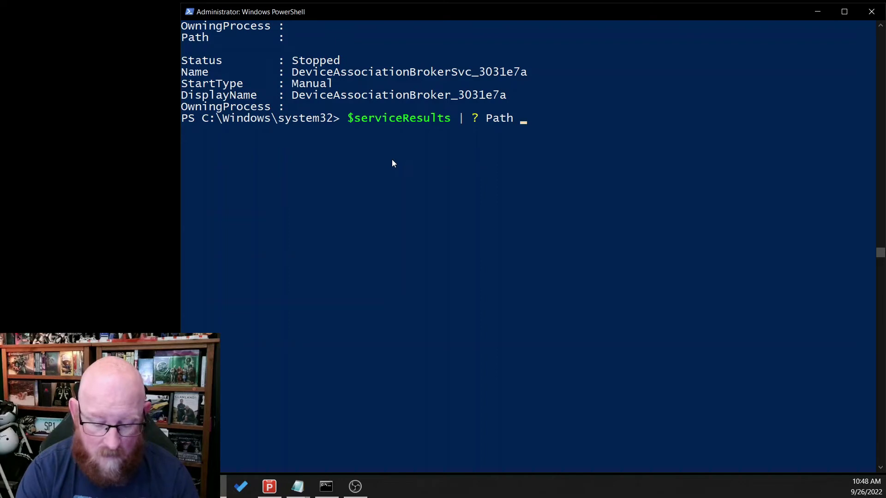
{"action": "type", "text": "-Match"}
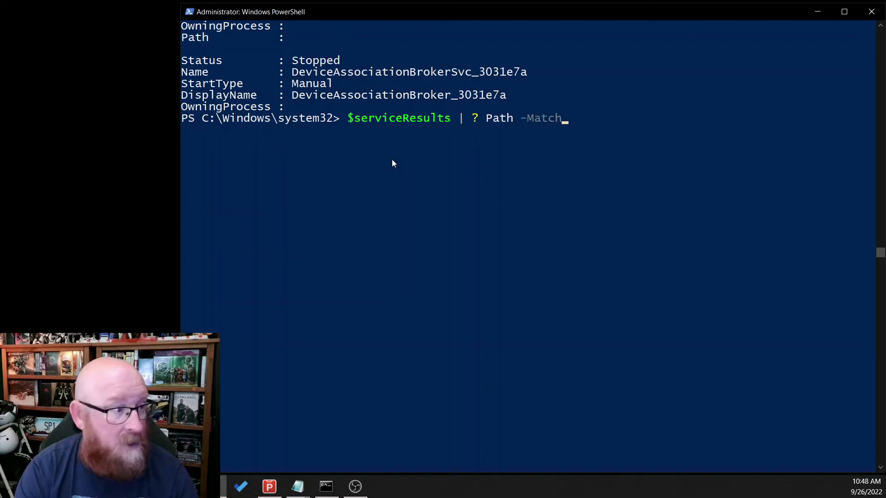
{"action": "type", "text": "\":\""}
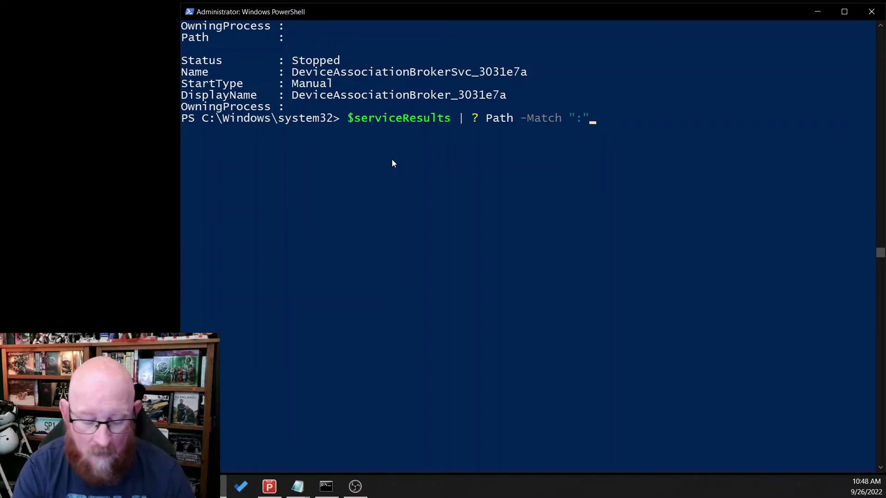
{"action": "key", "text": "Enter"}
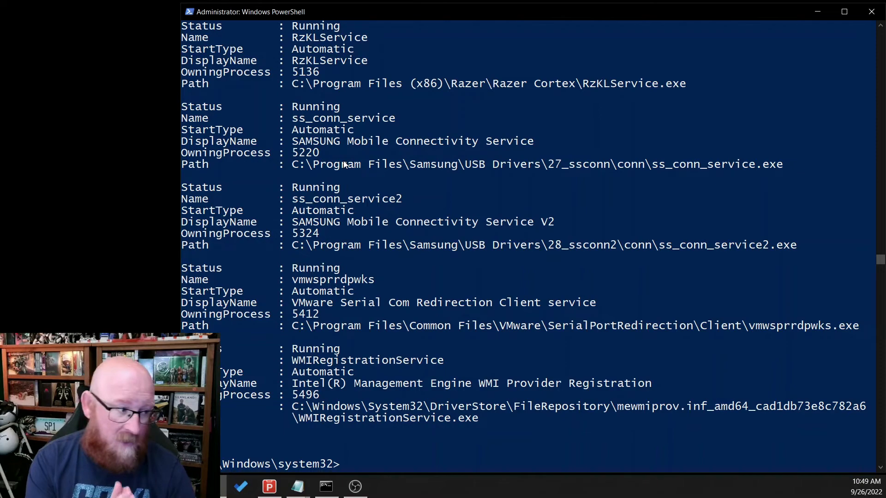
Extend the filter with ? Path -NotMatch "System32" to keep only third-party services like VMware and Razer
{"action": "type", "text": "$serviceResults | ? Path -Match \":\" | ?"}
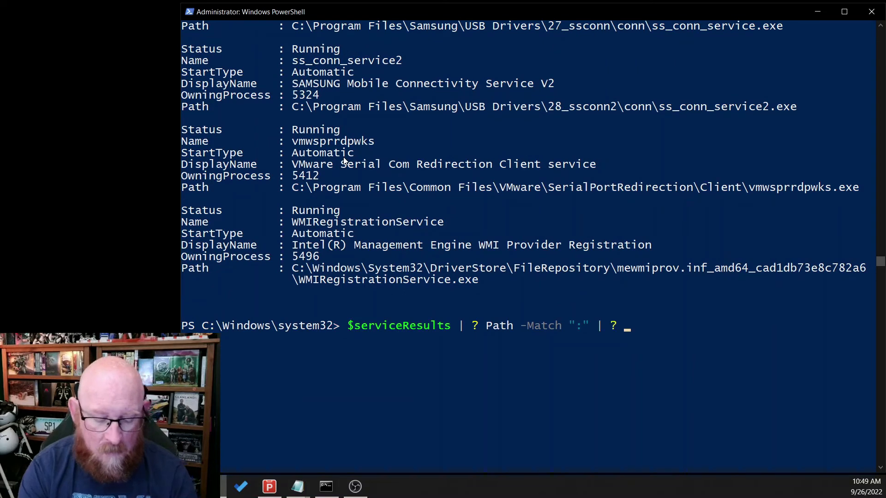
{"action": "type", "text": "Path"}
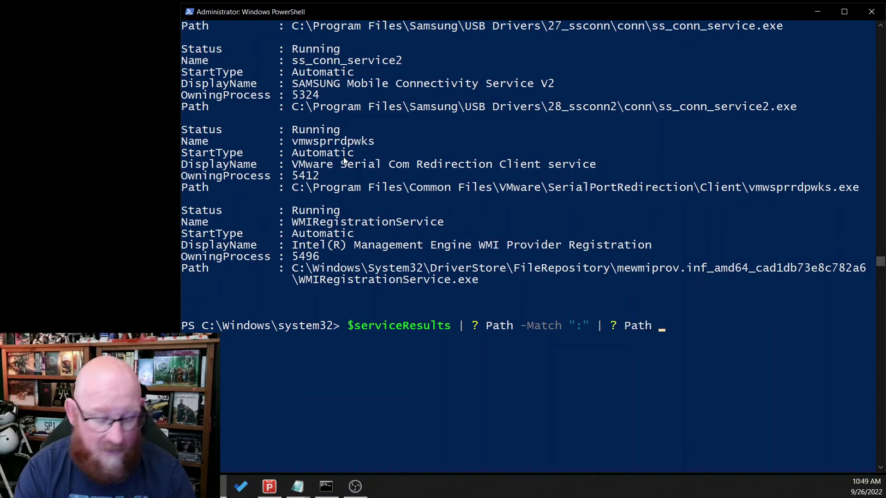
{"action": "type", "text": "-Not"}
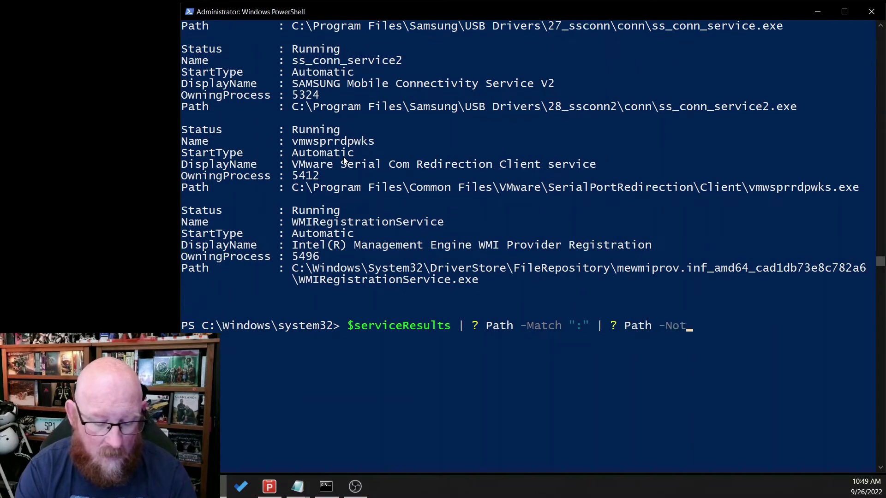
{"action": "type", "text": "Match \""}
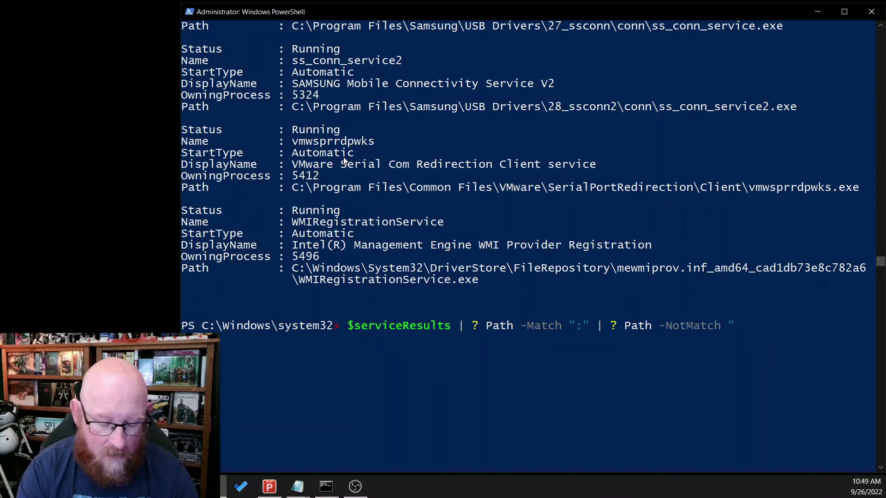
{"action": "type", "text": "System"}
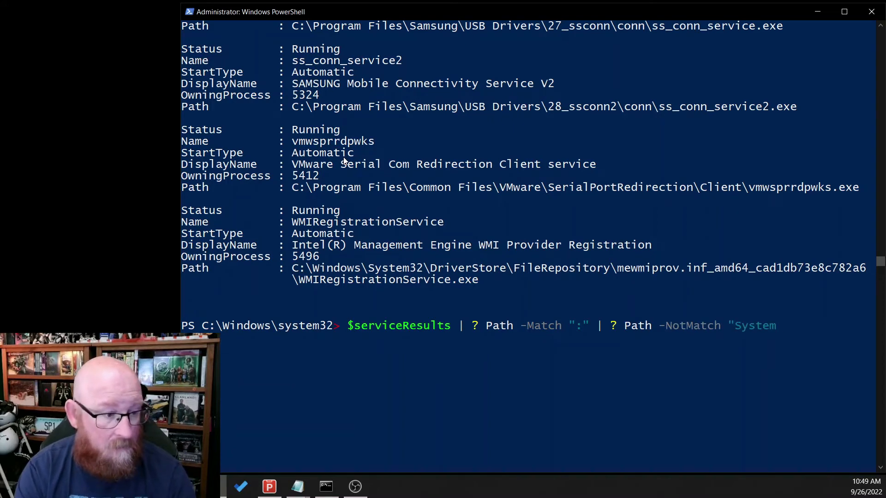
{"action": "type", "text": "32\""}
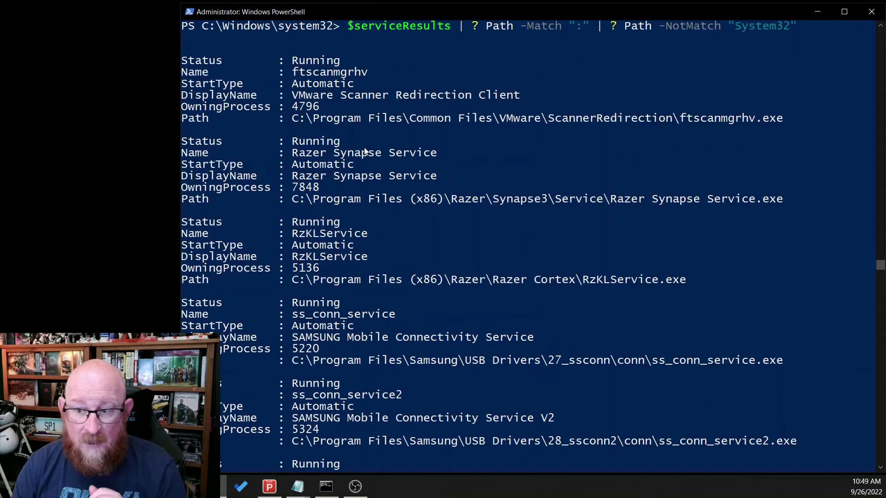
{"action": "scroll", "scroll_direction": "down", "scroll_amount": 3}
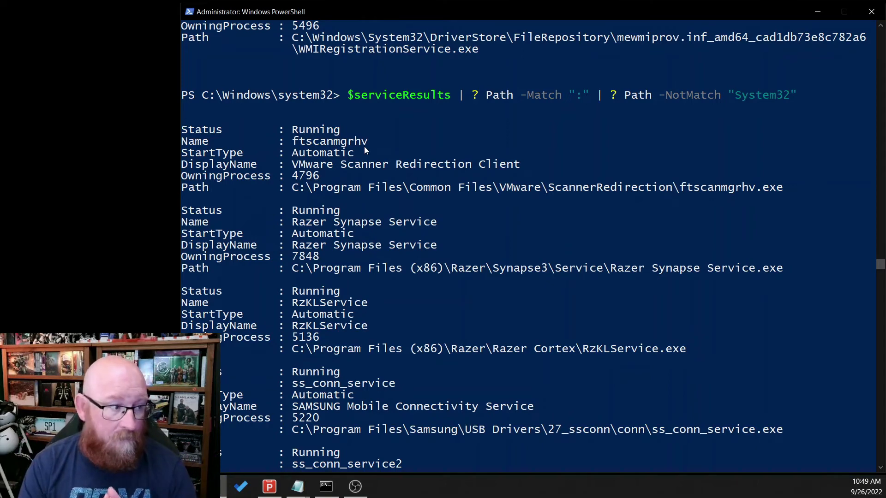
{"action": "mouse_move", "coordinate": [372, 156]}
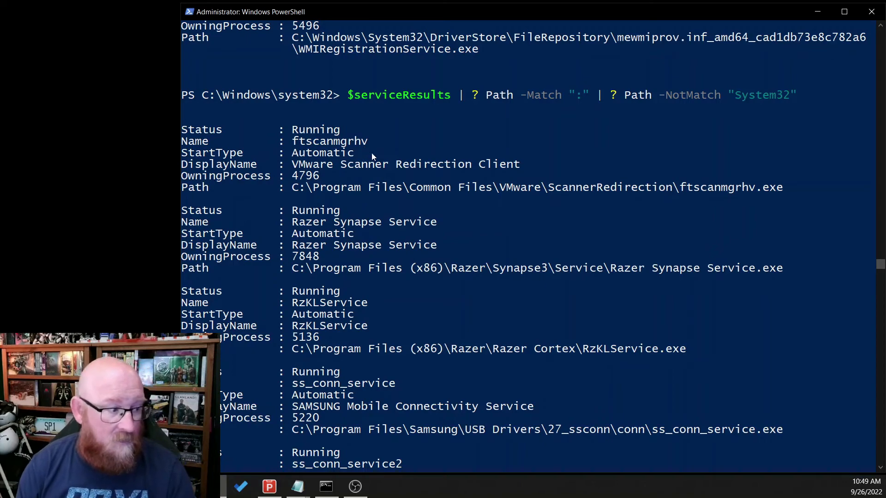
{"action": "scroll", "scroll_direction": "down", "scroll_amount": 3}
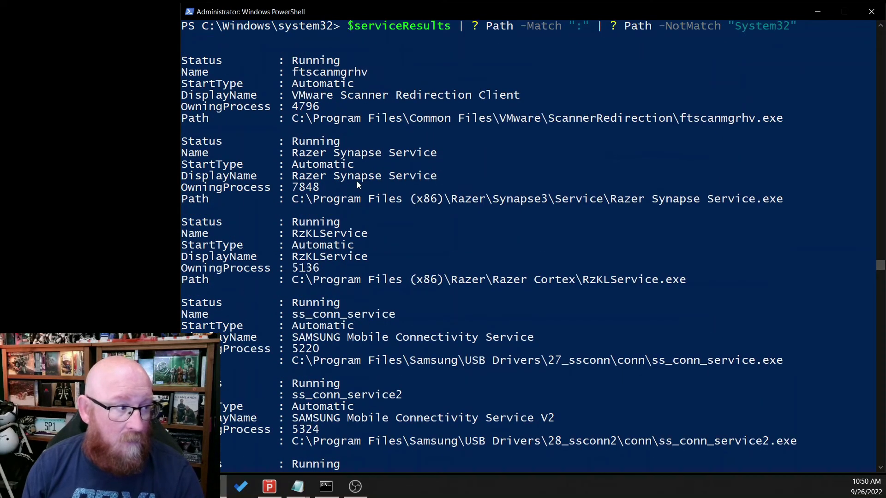
{"action": "double_click", "coordinate": [308, 153]}
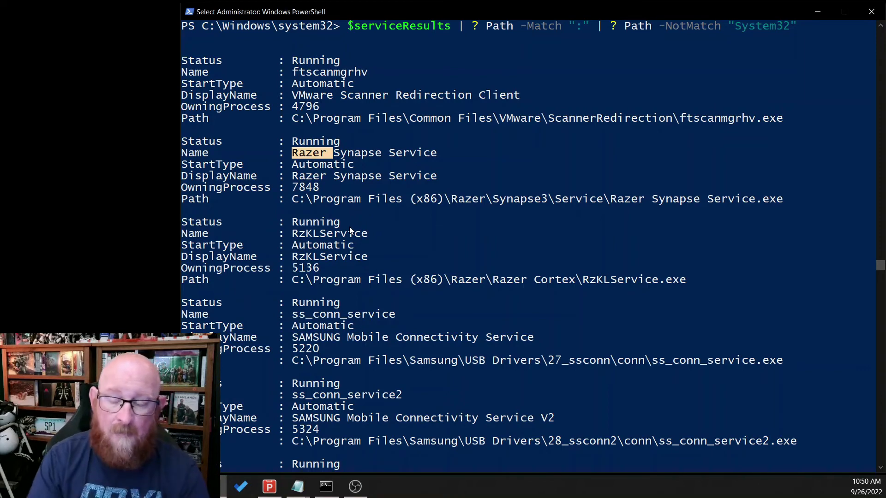
Scroll down past the filtered output toward the prompt to recall the $serviceResults command
{"action": "scroll", "scroll_direction": "down", "scroll_amount": 3}
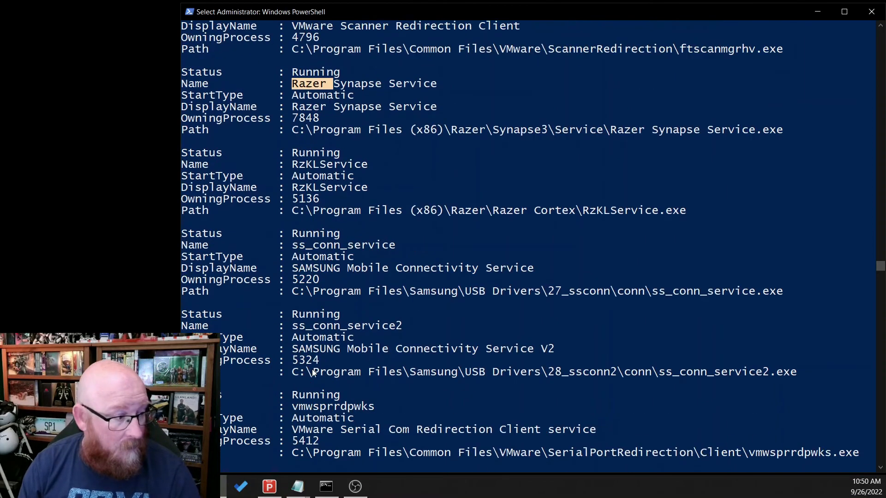
{"action": "scroll", "scroll_direction": "down", "scroll_amount": 3}
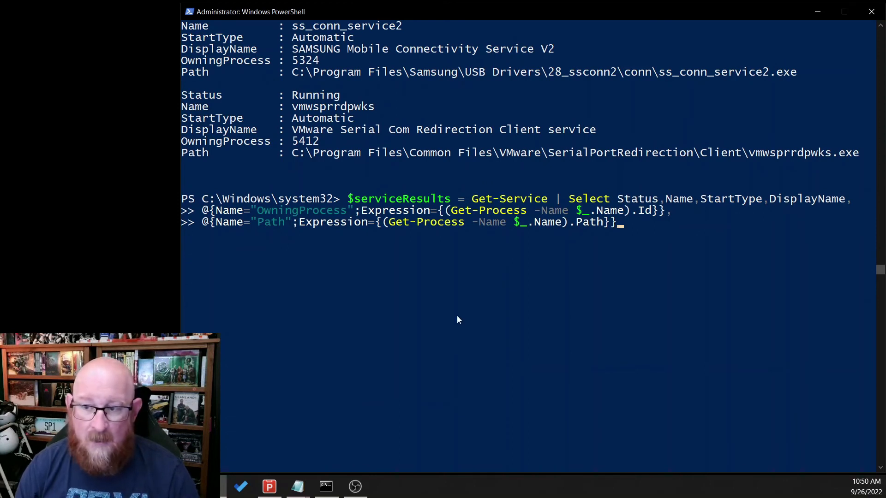
{"action": "mouse_move", "coordinate": [452, 318]}
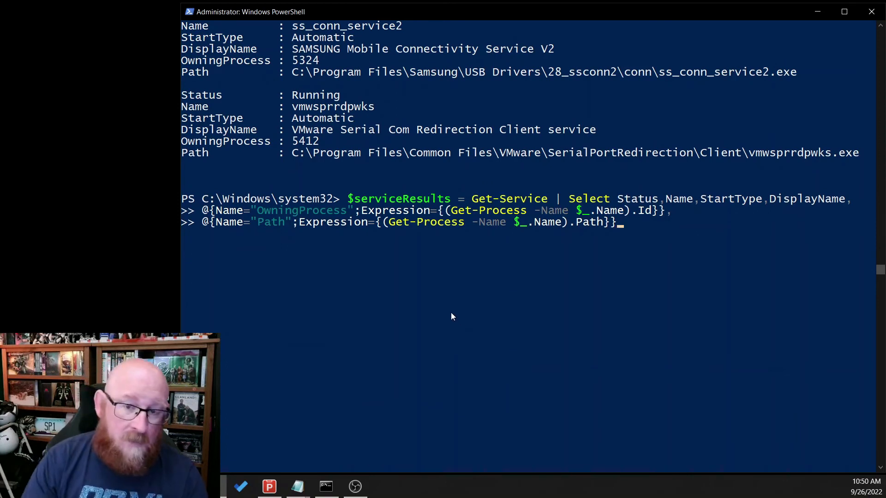